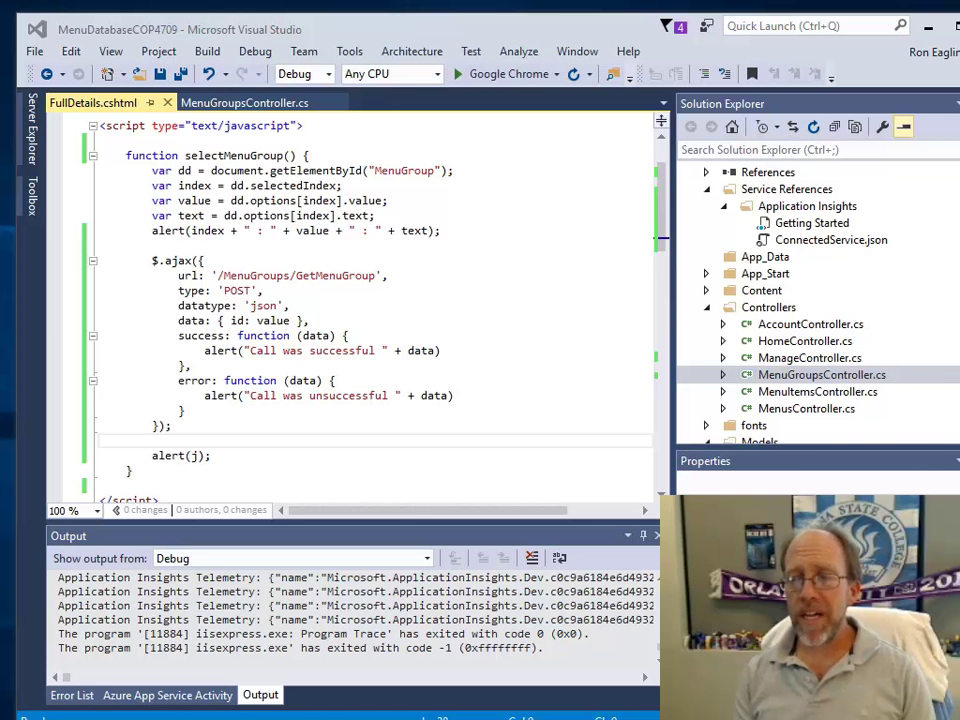
mouse_move(900, 464)
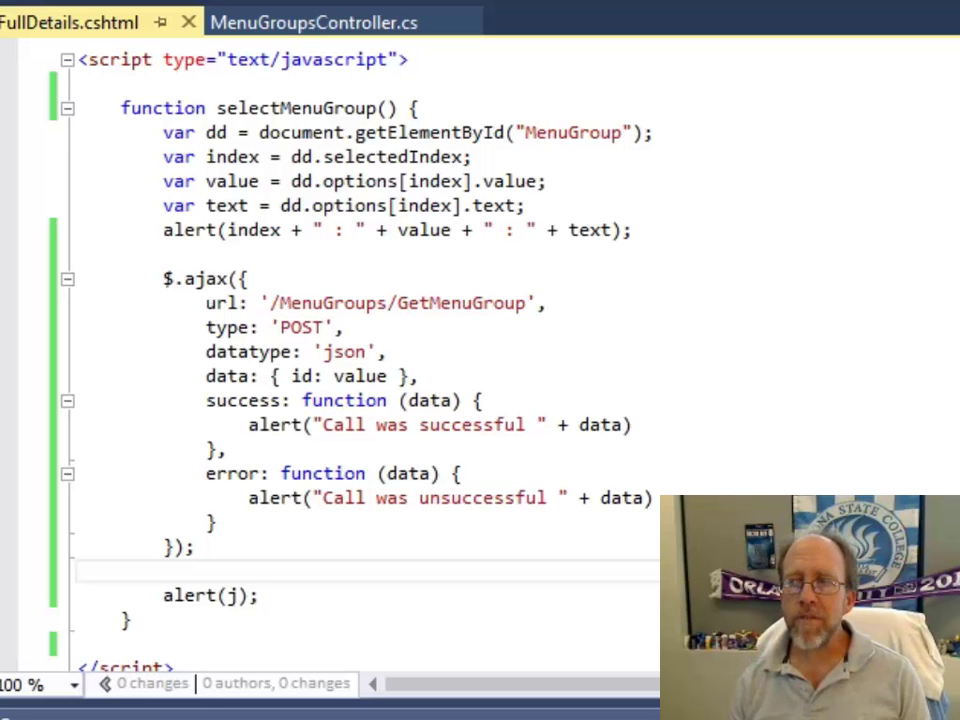
- Scroll the FullDetails markup to the Menu Group DropDownList calling selectMenuGroup() on change
scroll("down", 3)
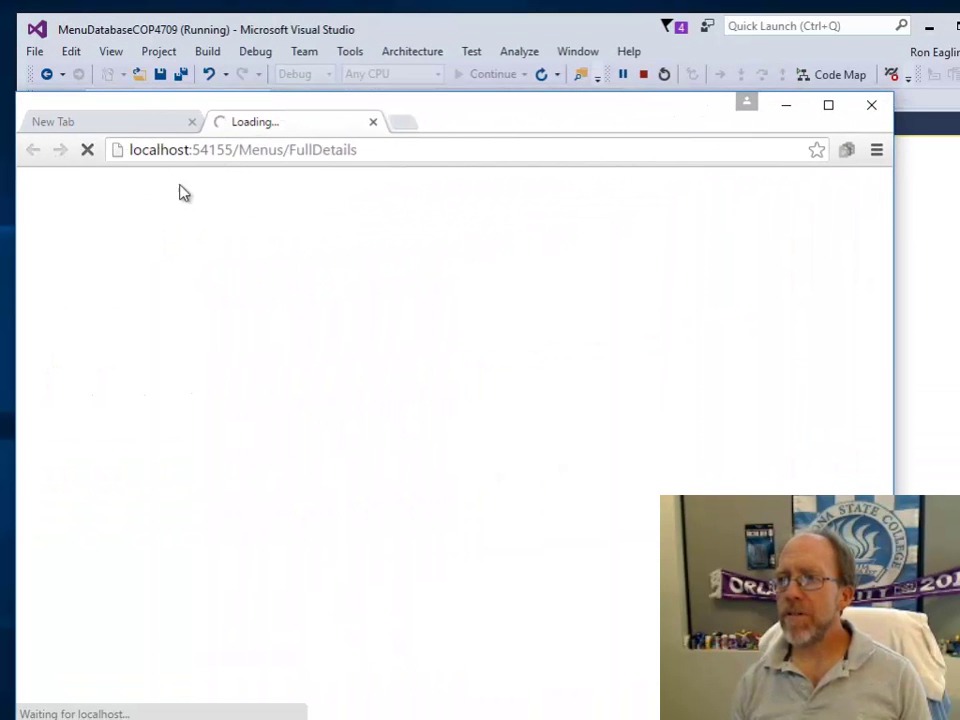
mouse_move(358, 176)
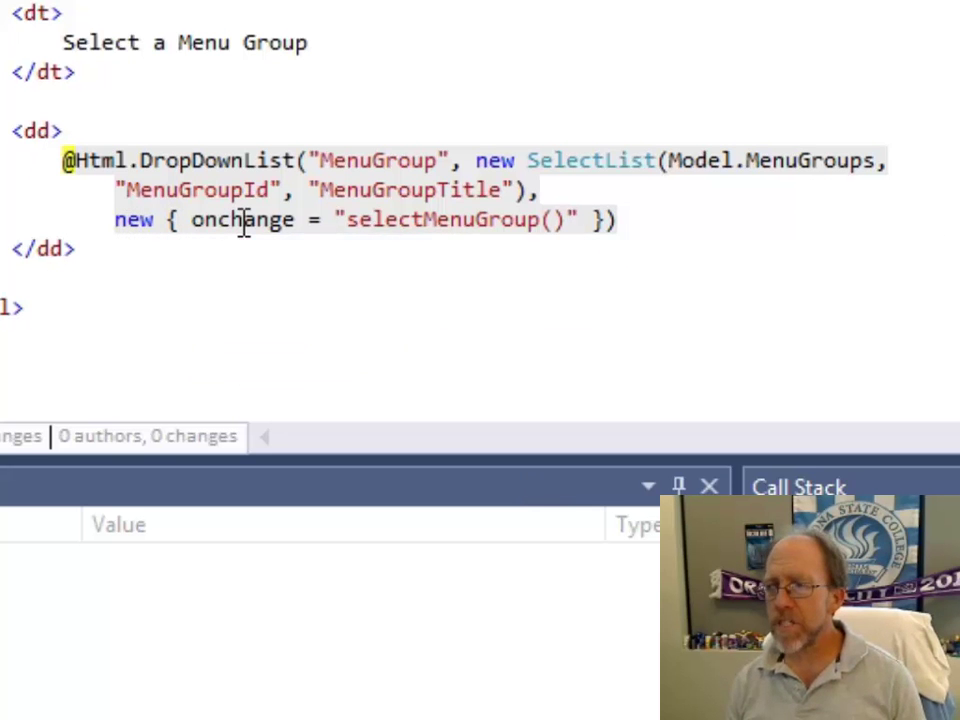
mouse_move(240, 218)
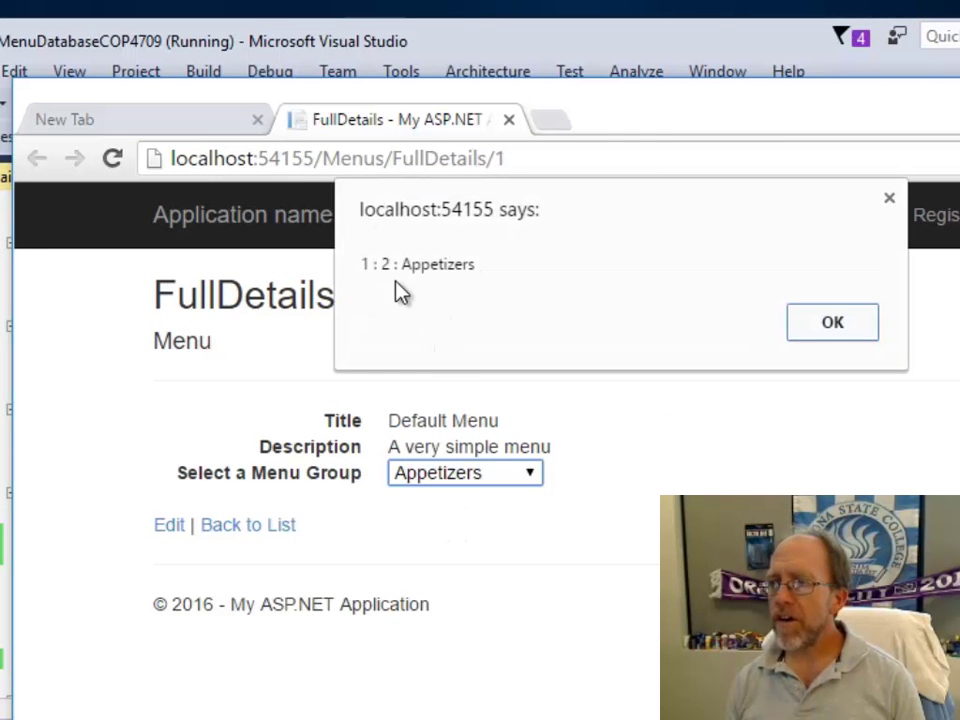
mouse_move(394, 278)
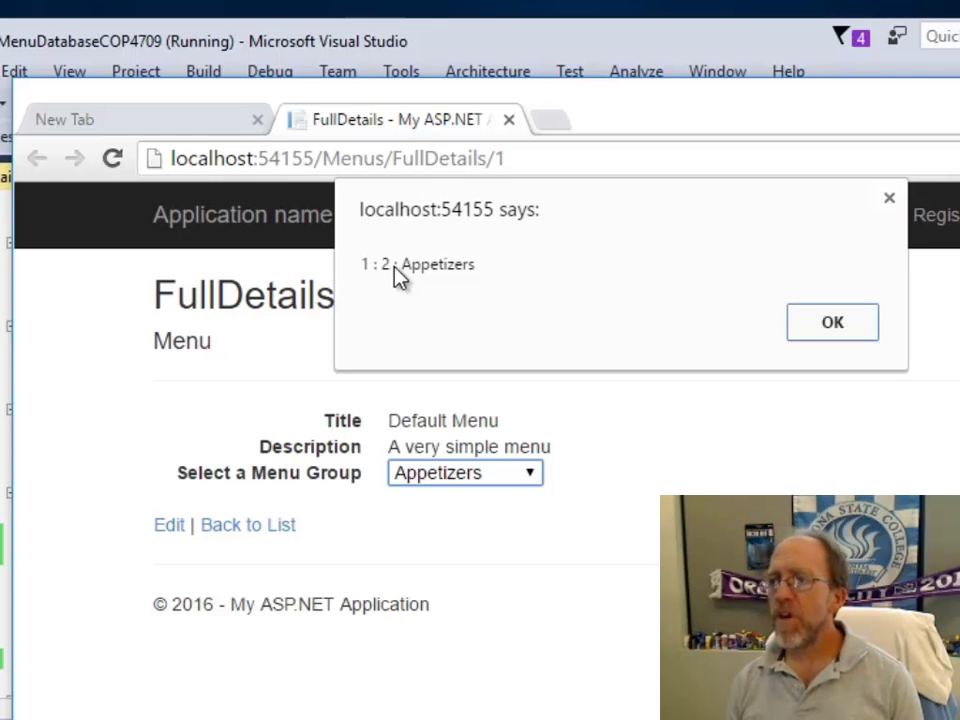
- Dismiss the Appetizers index/value alert and then the 'Call was successful' alert
left_click(832, 320)
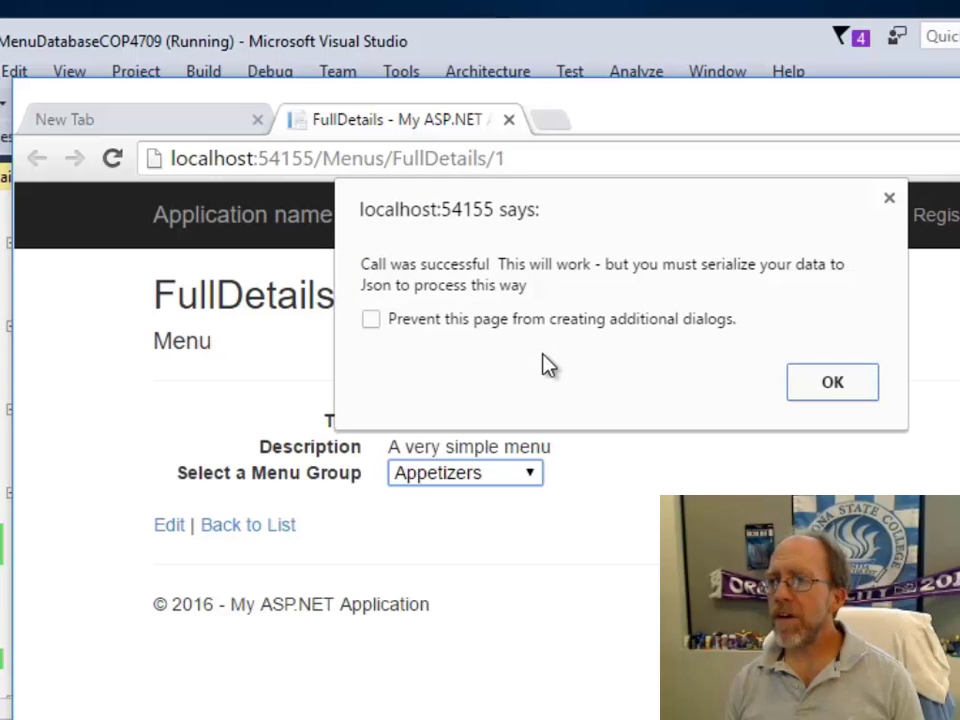
mouse_move(490, 364)
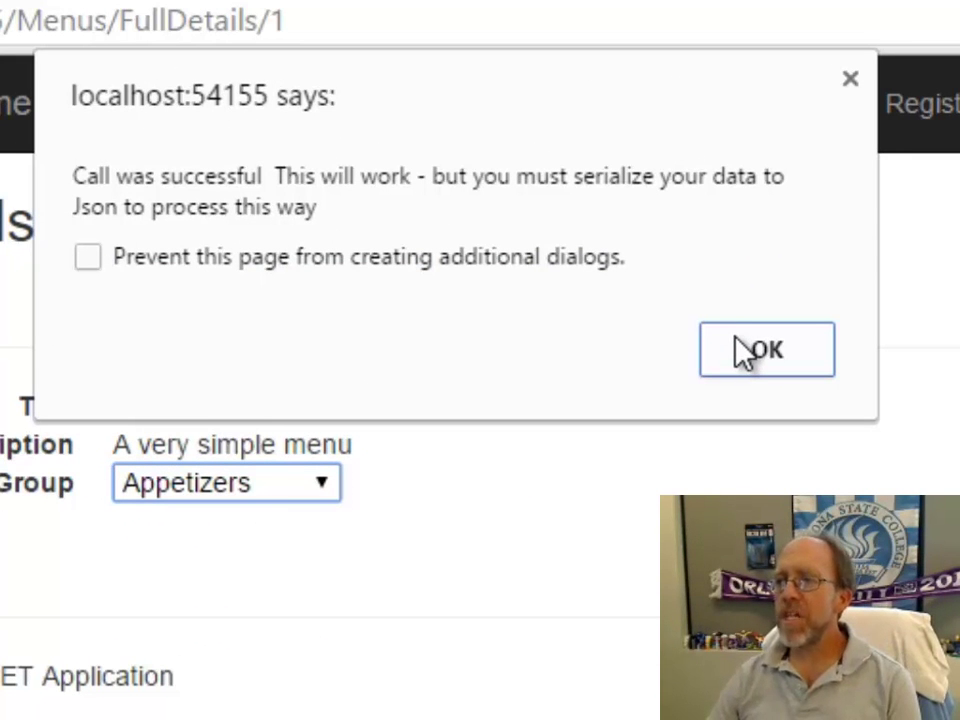
mouse_move(772, 372)
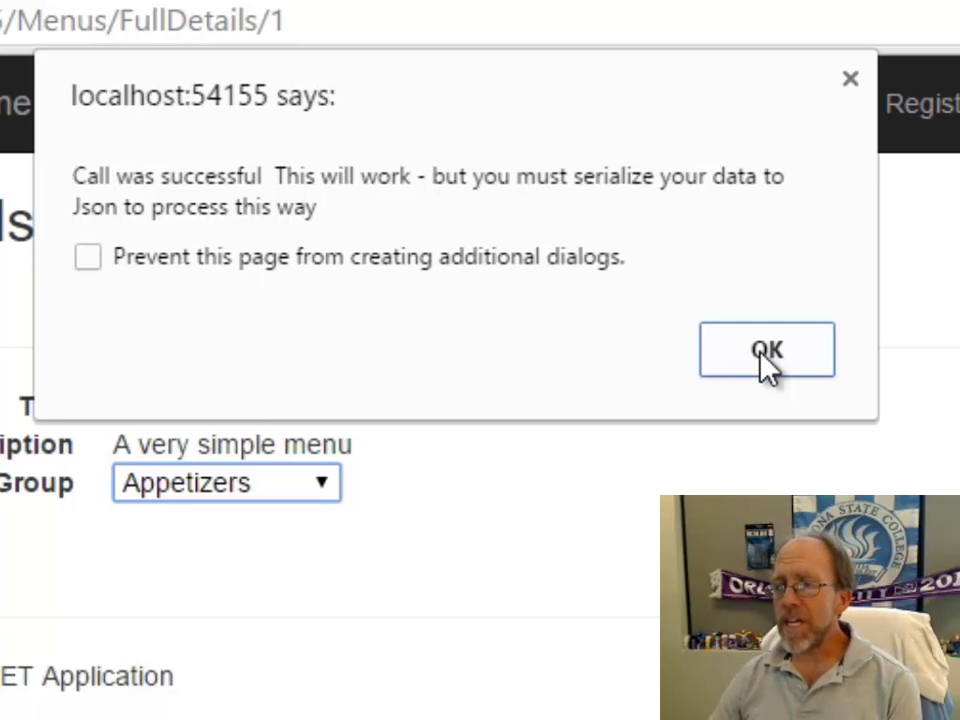
left_click(766, 350)
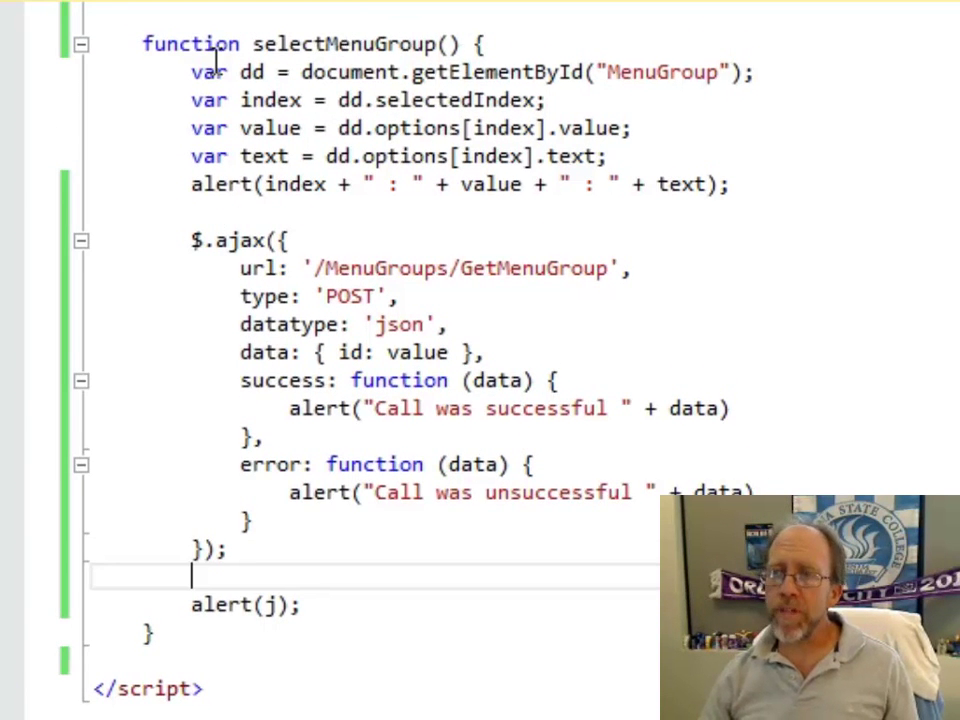
mouse_move(208, 196)
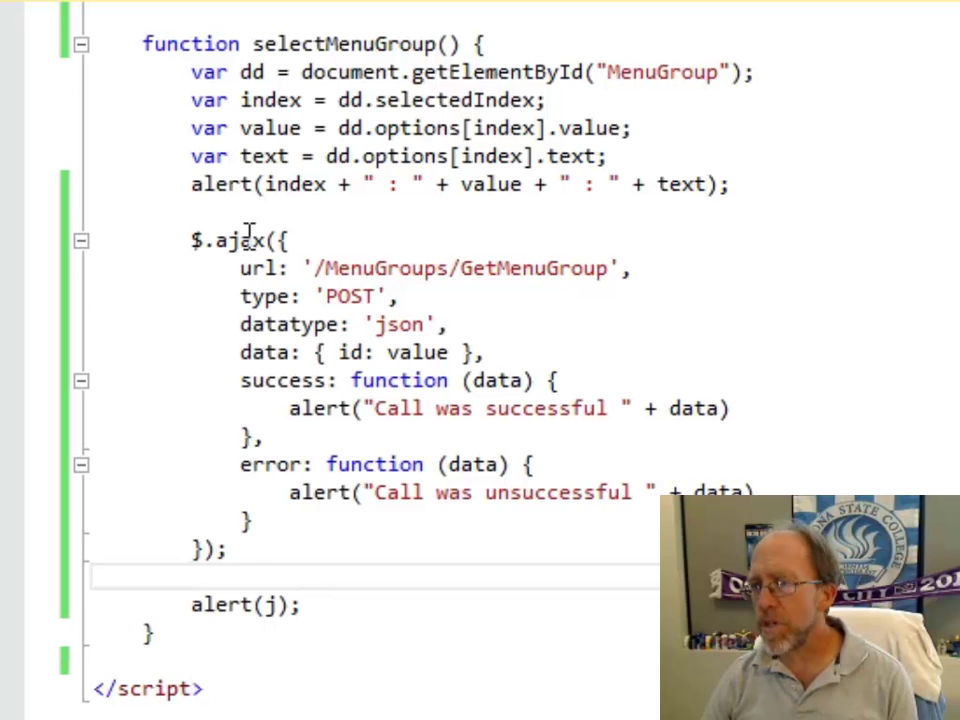
mouse_move(290, 268)
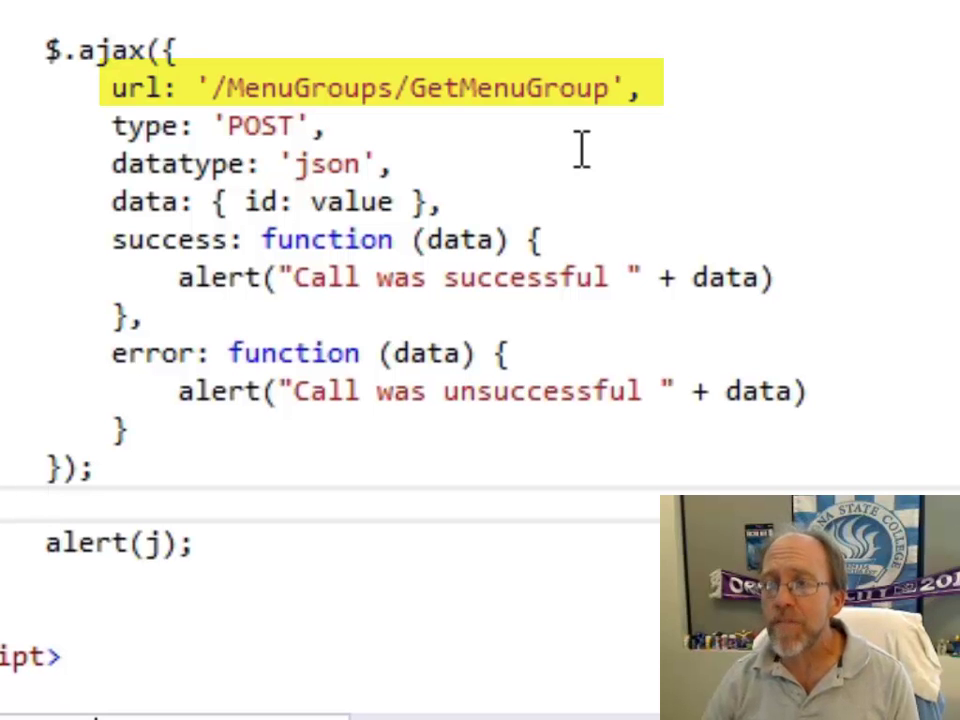
mouse_move(68, 140)
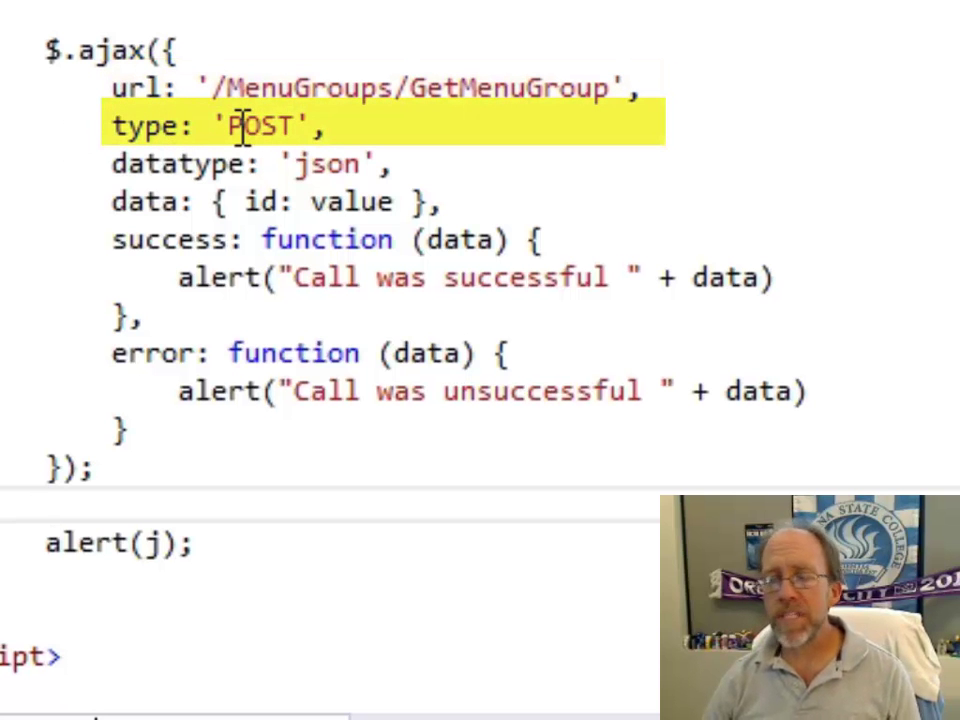
mouse_move(128, 182)
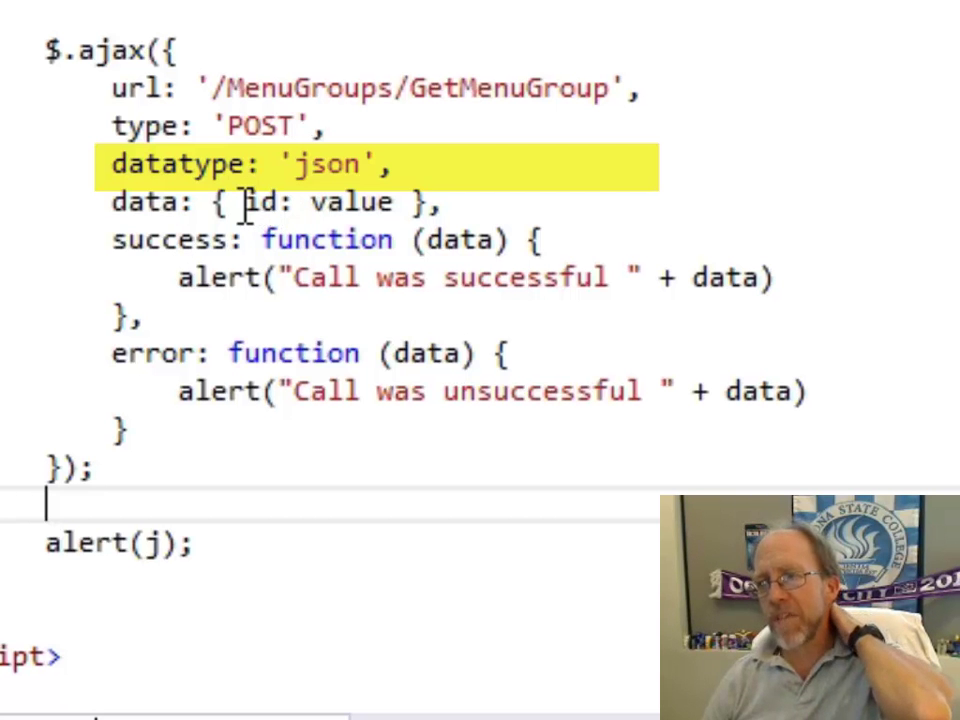
left_click(292, 202)
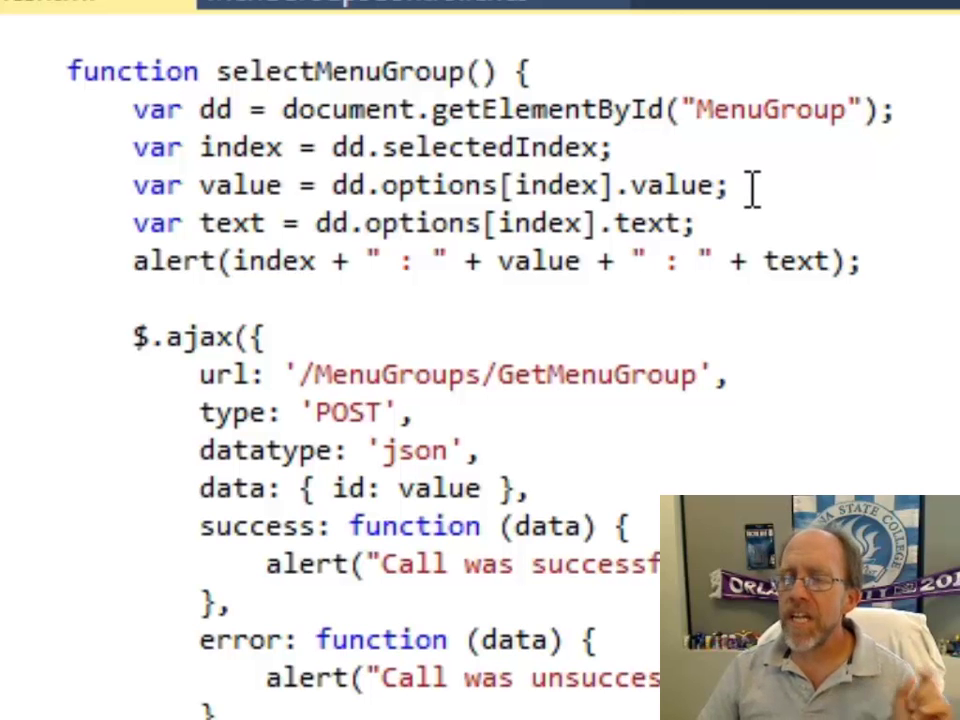
scroll("down", 3)
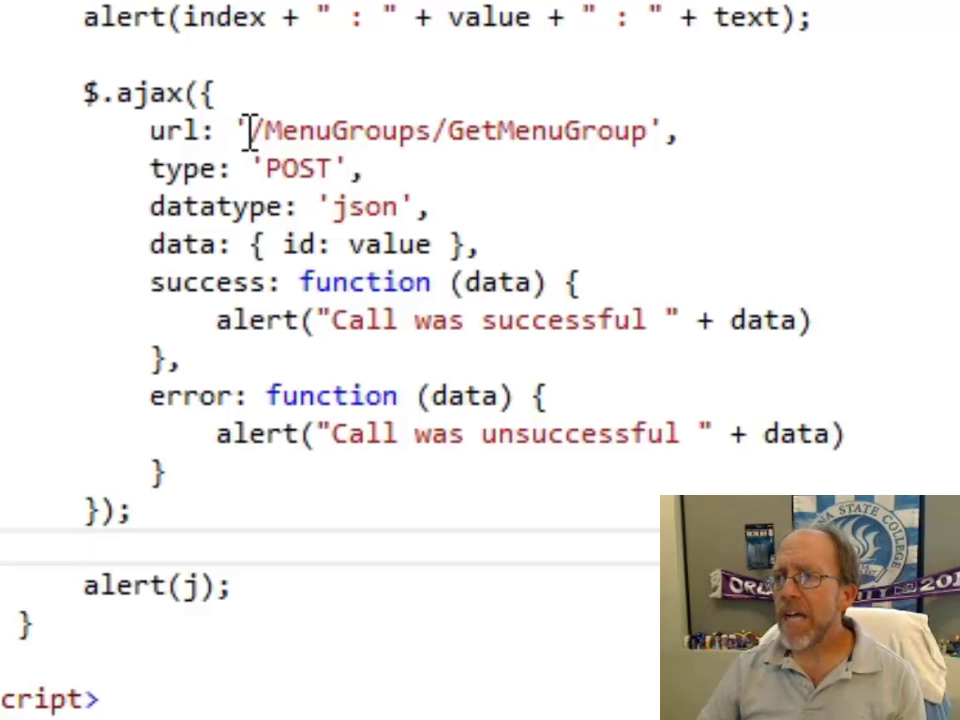
mouse_move(408, 136)
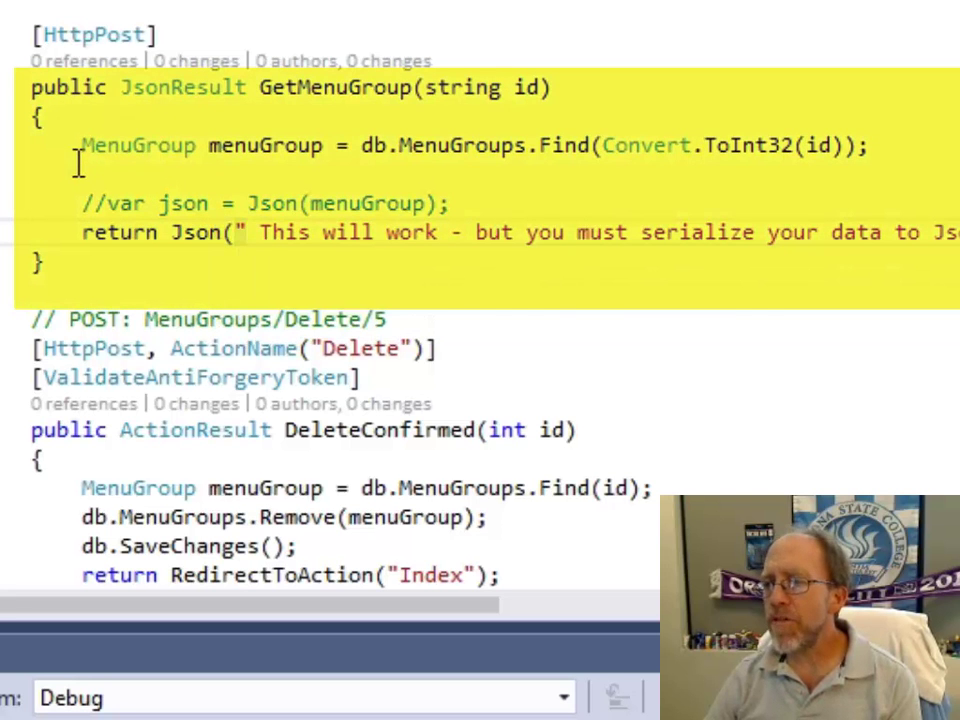
mouse_move(290, 144)
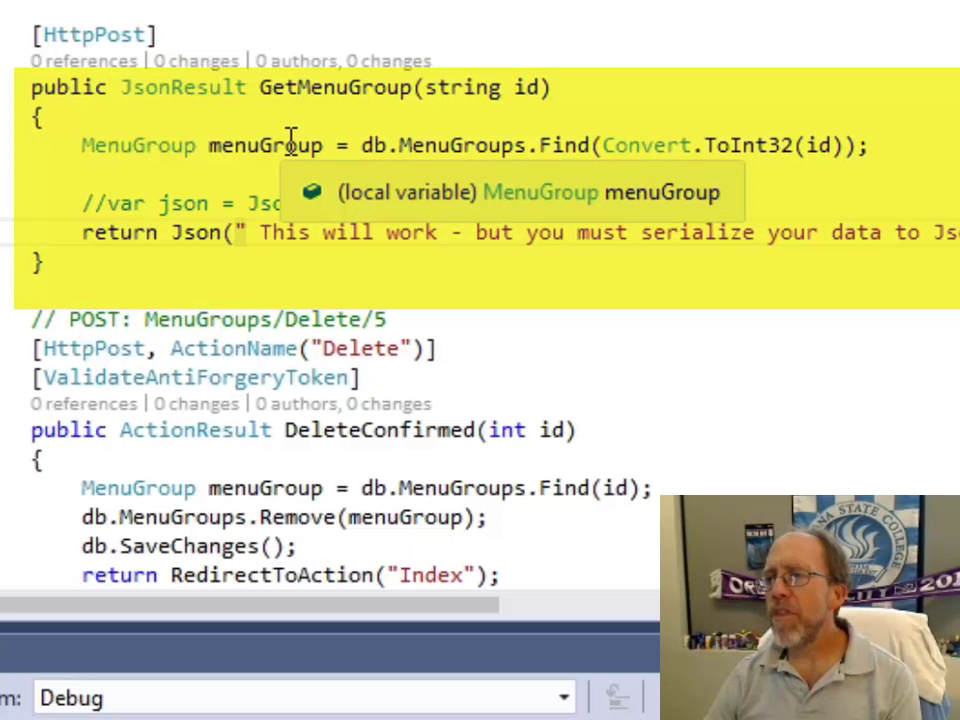
mouse_move(790, 120)
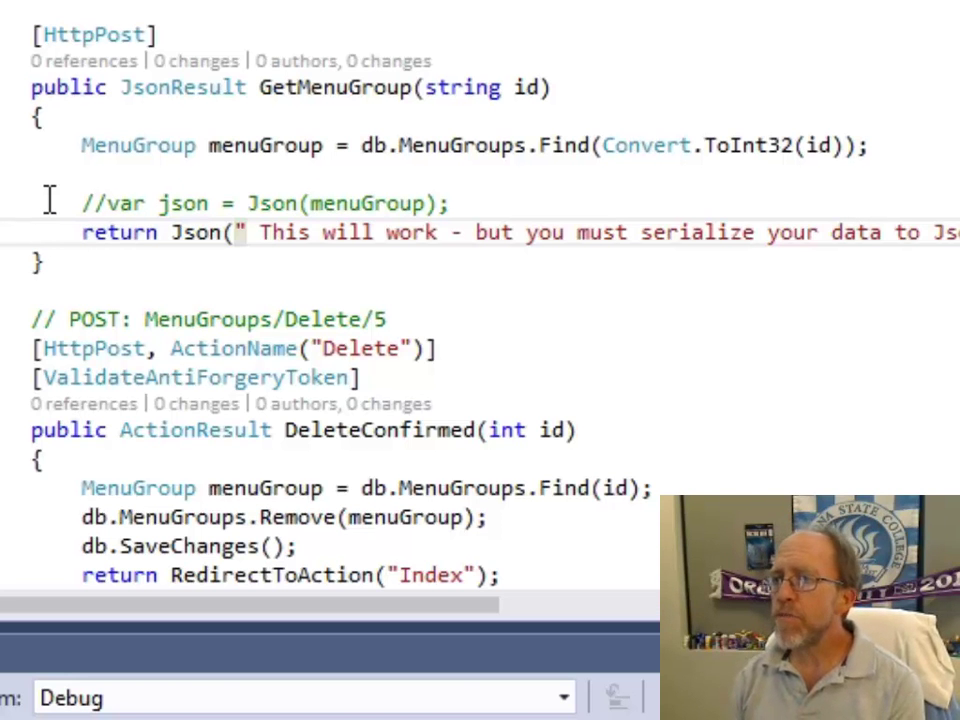
mouse_move(280, 144)
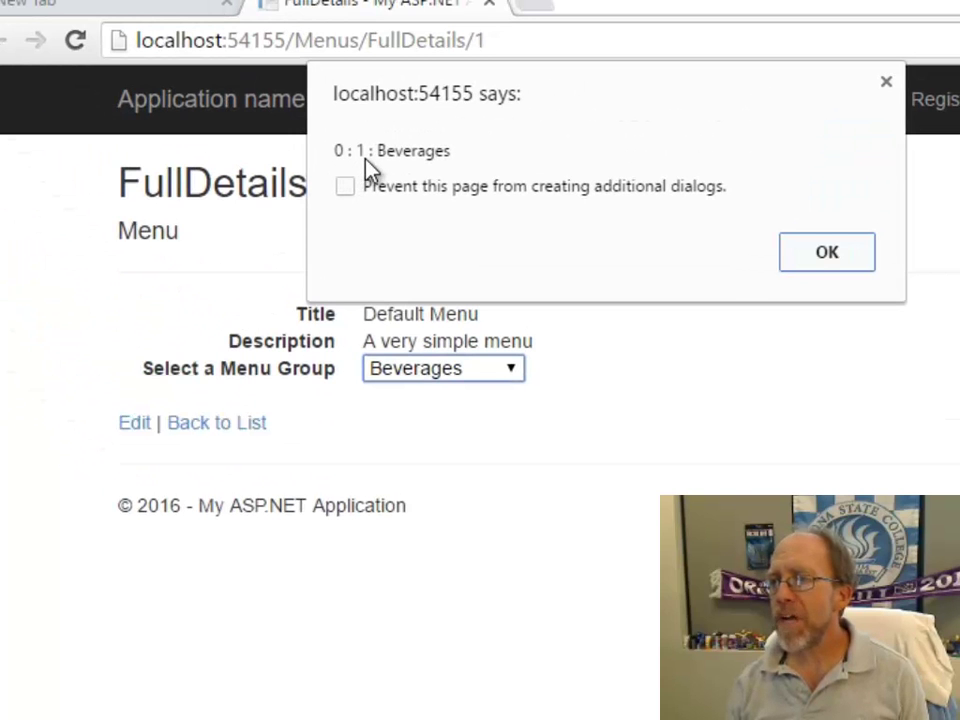
mouse_move(718, 258)
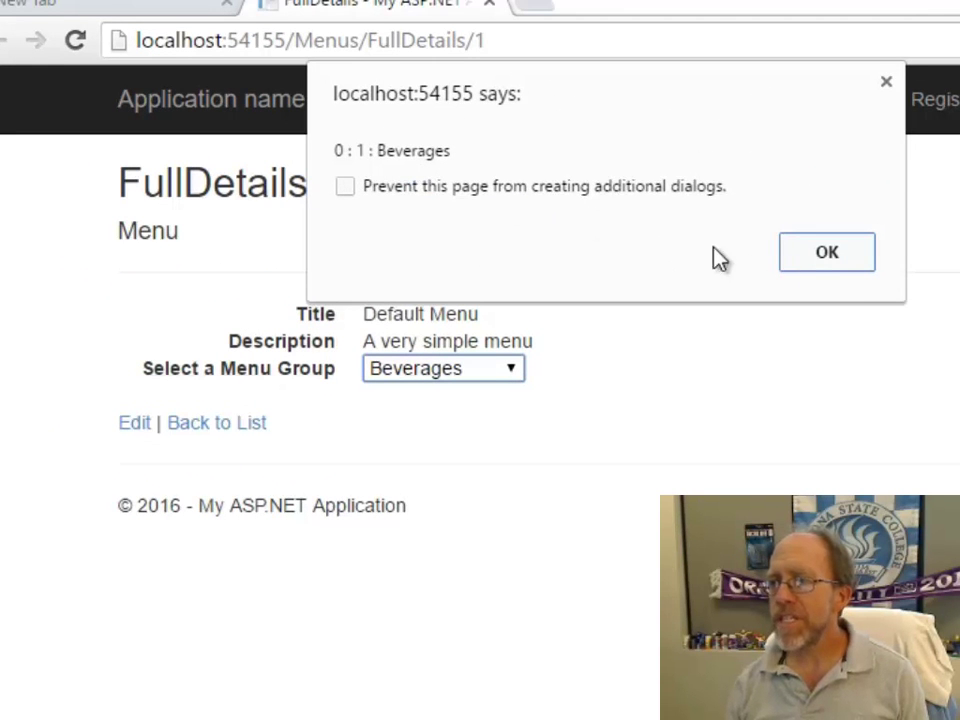
- Dismiss the '0 : 1 : Beverages' alert and then the 'Call was successful' alert
left_click(826, 252)
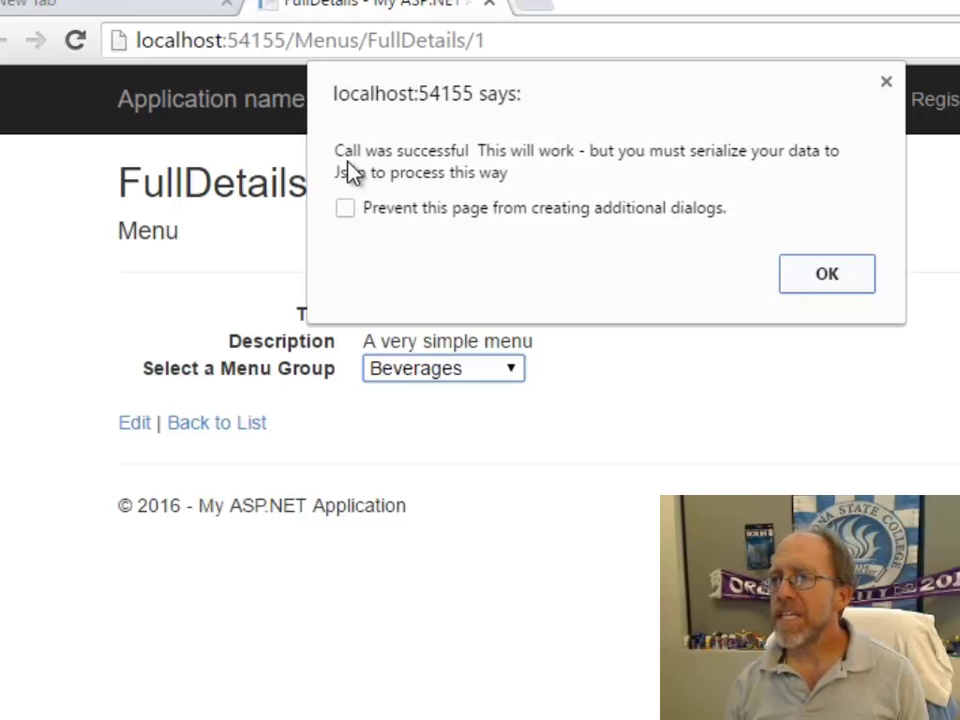
mouse_move(768, 186)
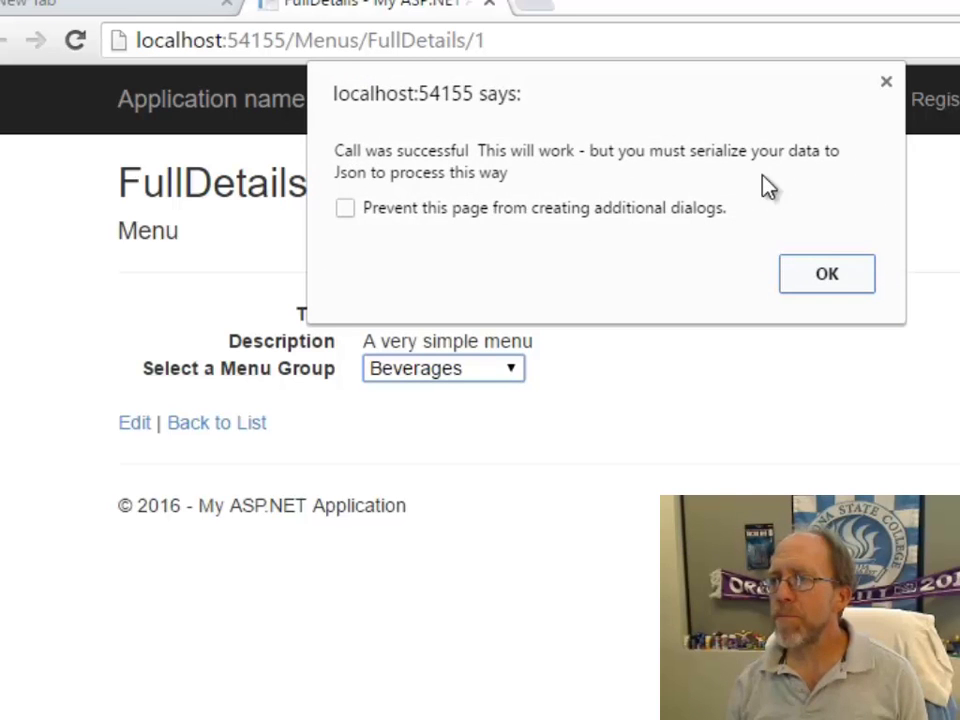
mouse_move(632, 250)
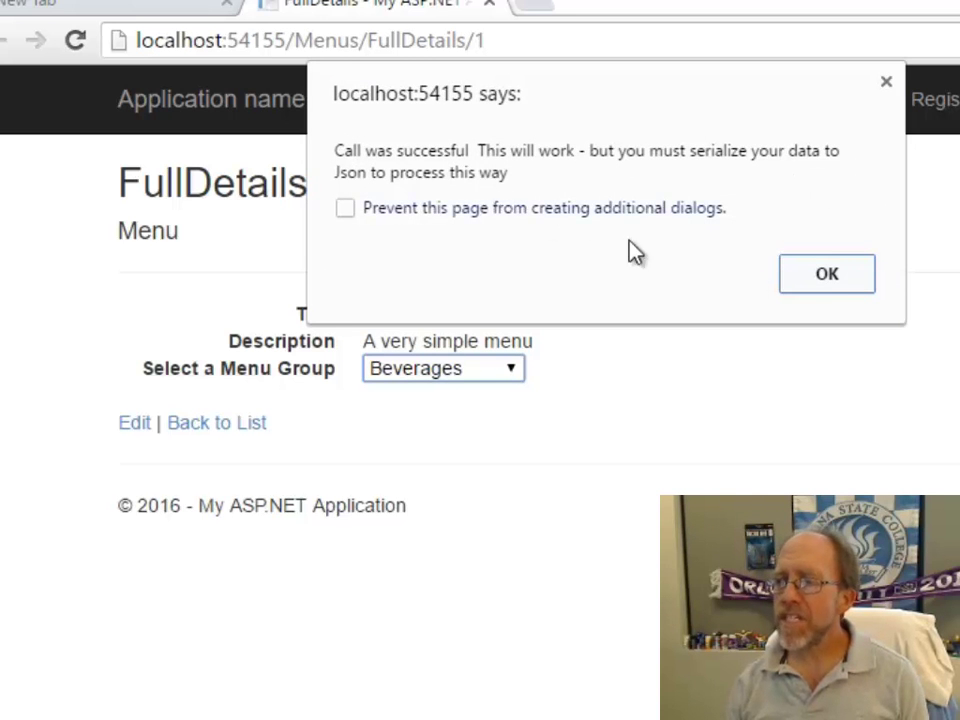
left_click(826, 272)
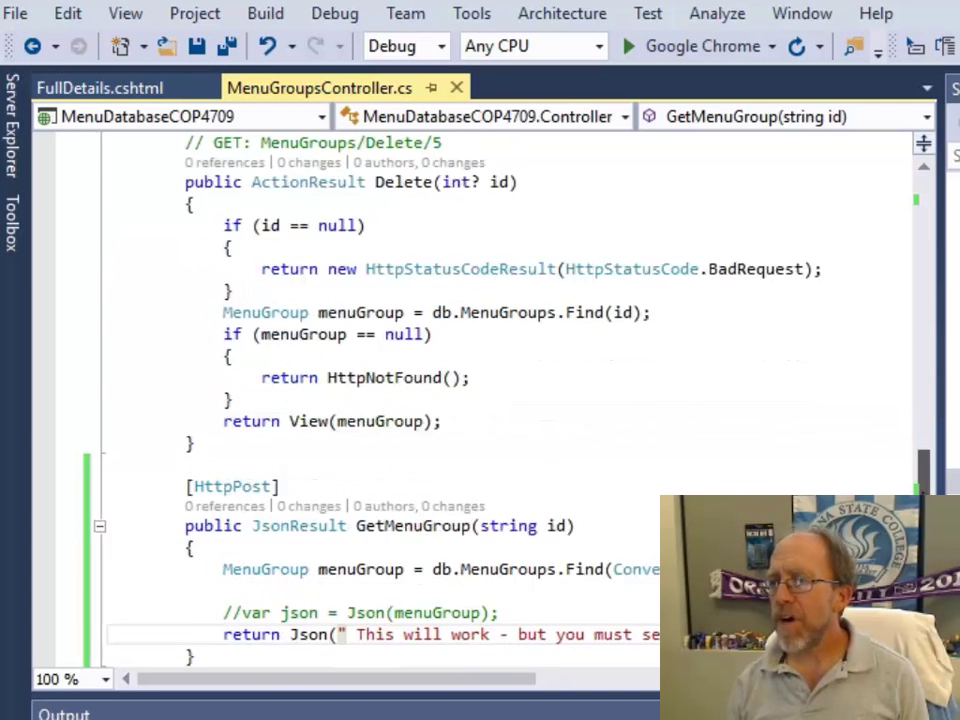
- Switch to FullDetails.cshtml showing selectMenuGroup's $.ajax POST to GetMenuGroup
left_click(100, 88)
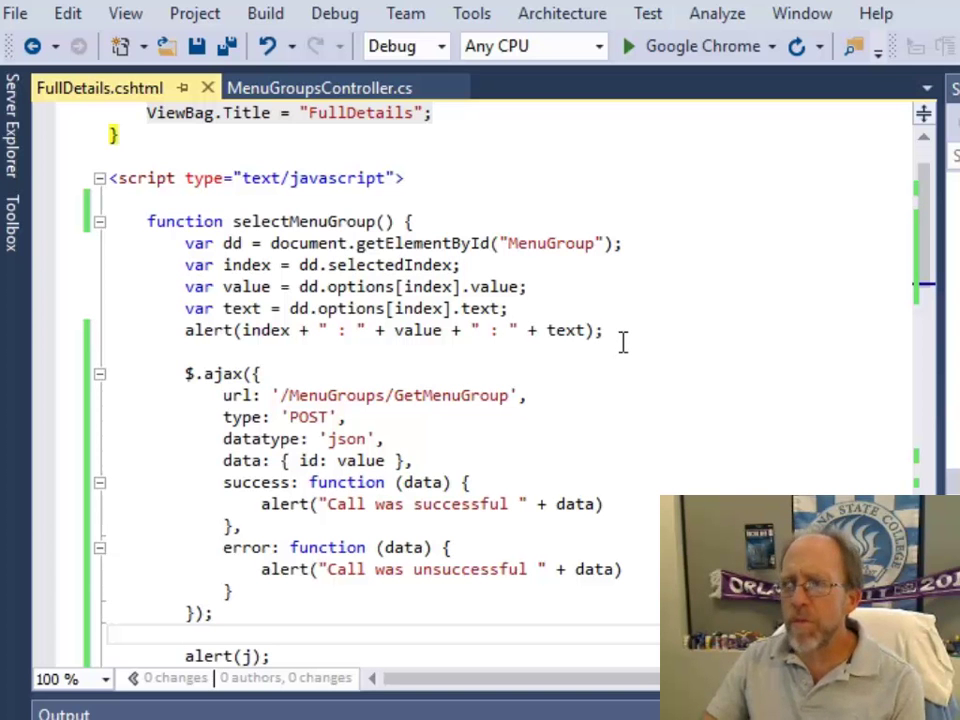
mouse_move(378, 440)
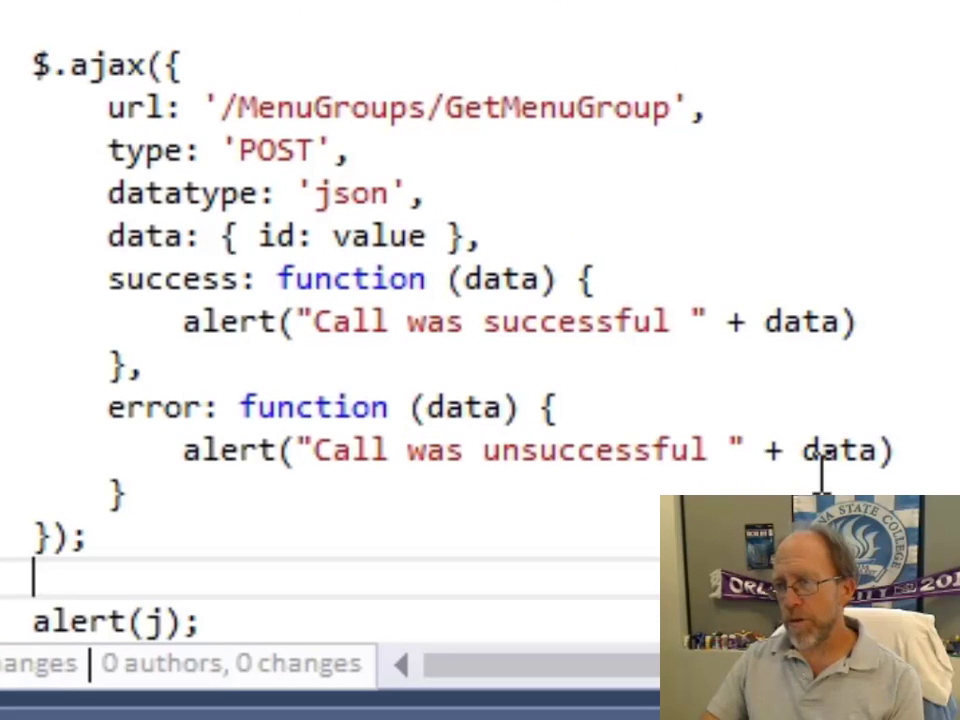
mouse_move(808, 322)
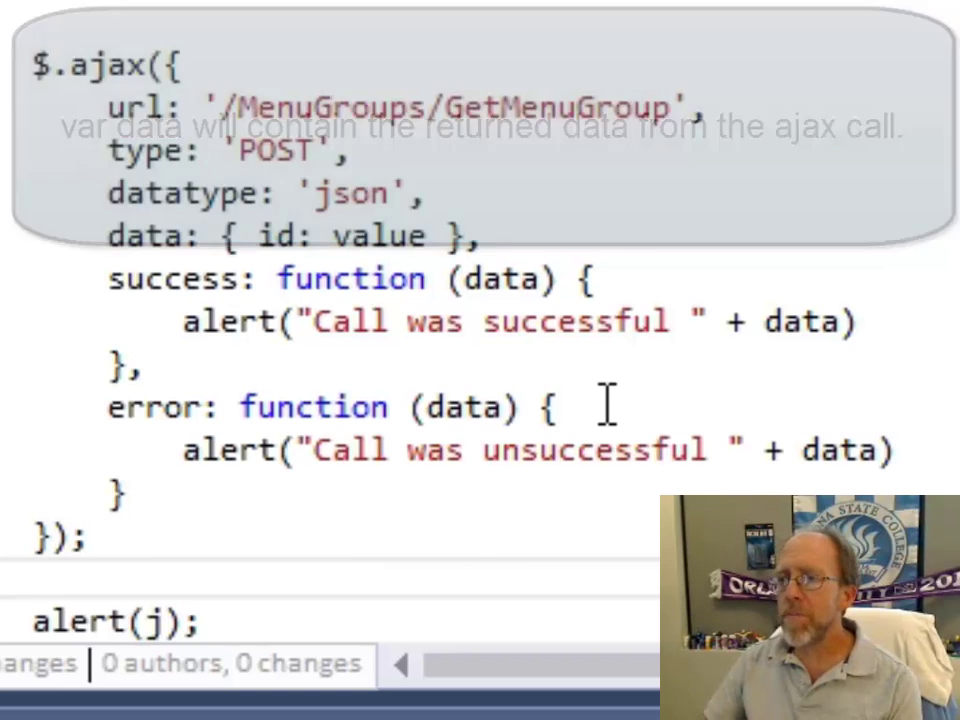
scroll("down", 3)
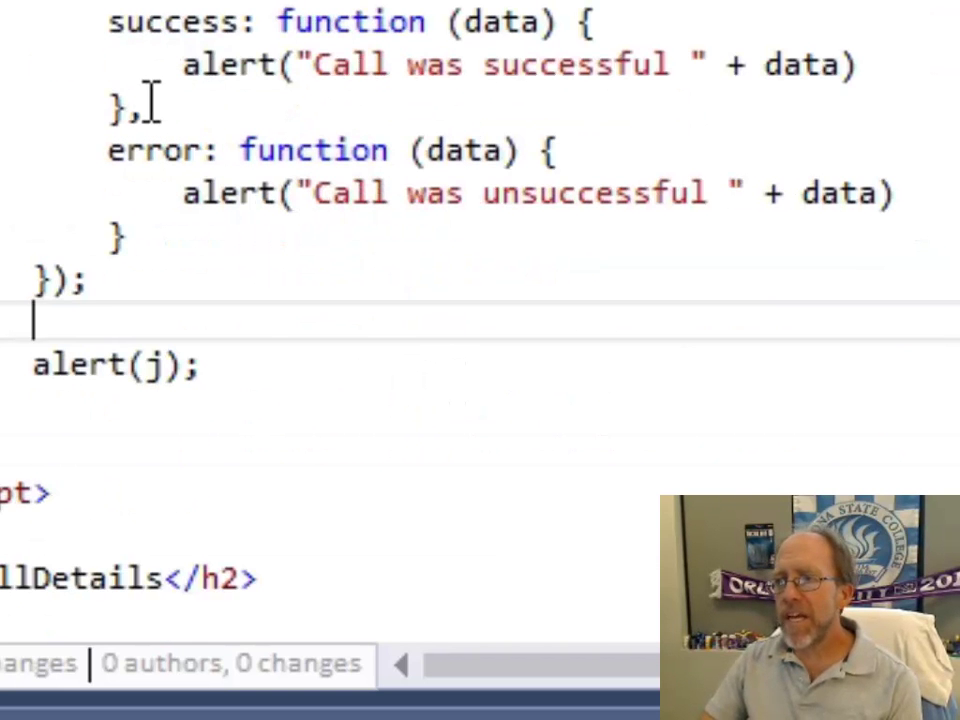
mouse_move(312, 440)
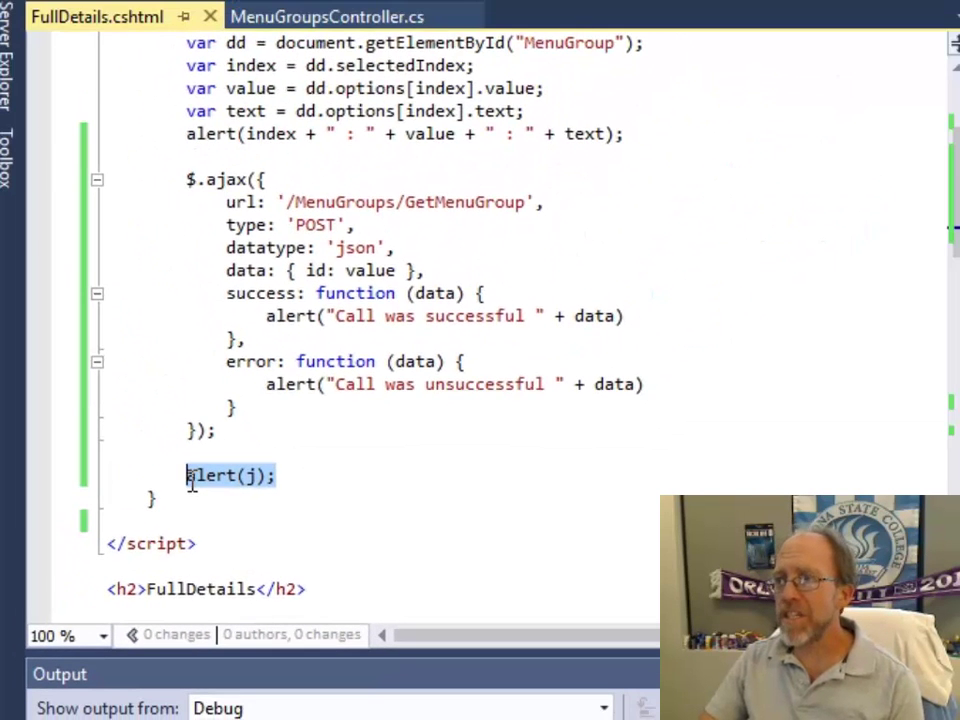
- Delete the stray alert(j); line left after the AJAX block in selectMenuGroup
key("Delete")
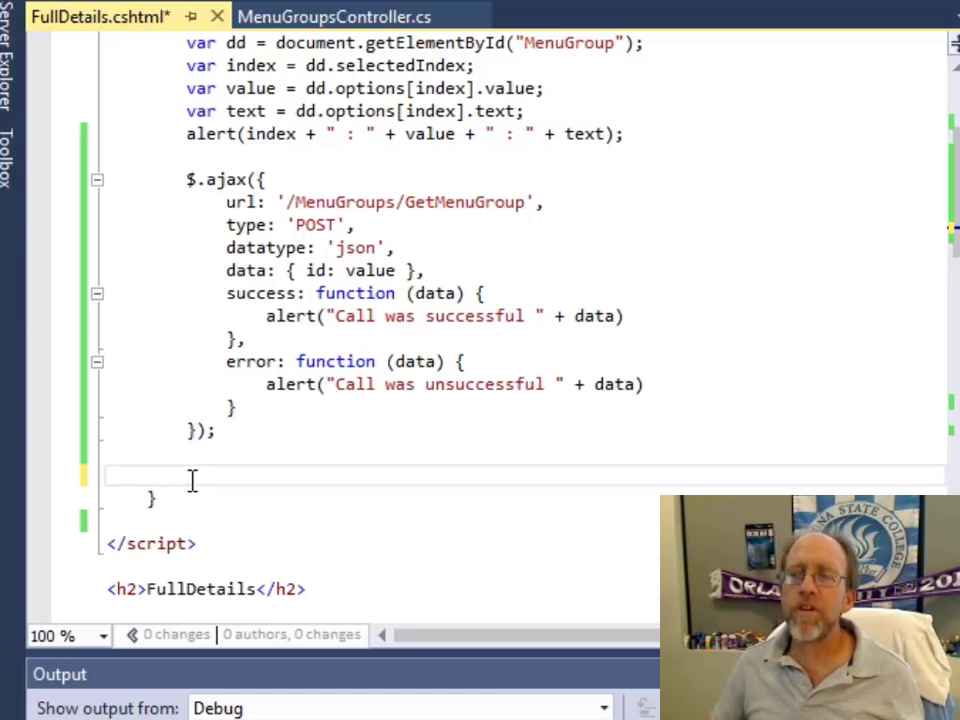
mouse_move(502, 418)
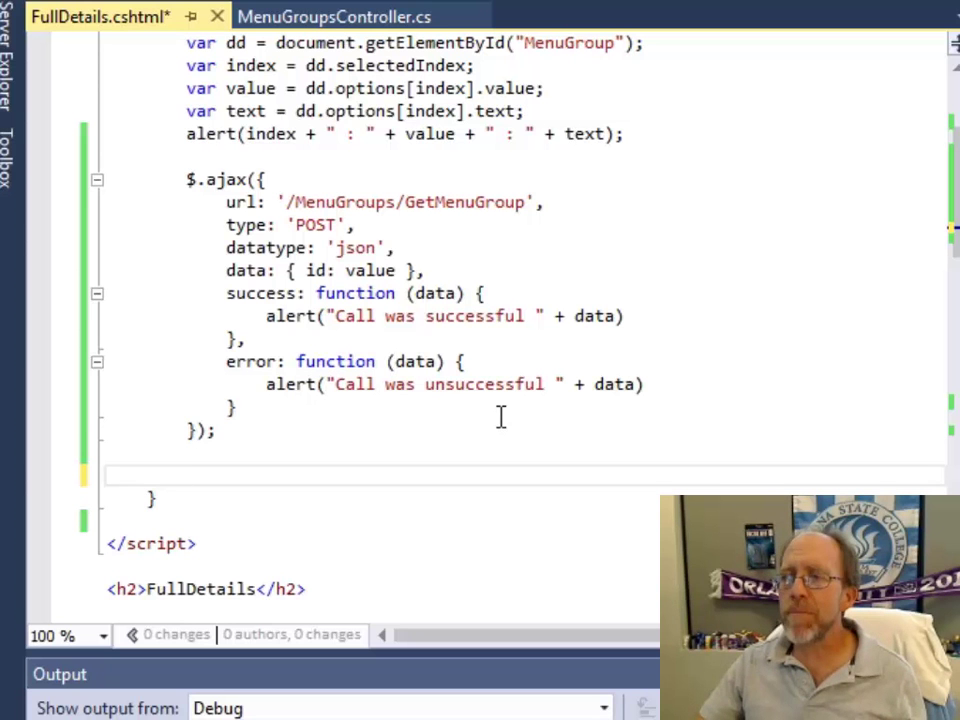